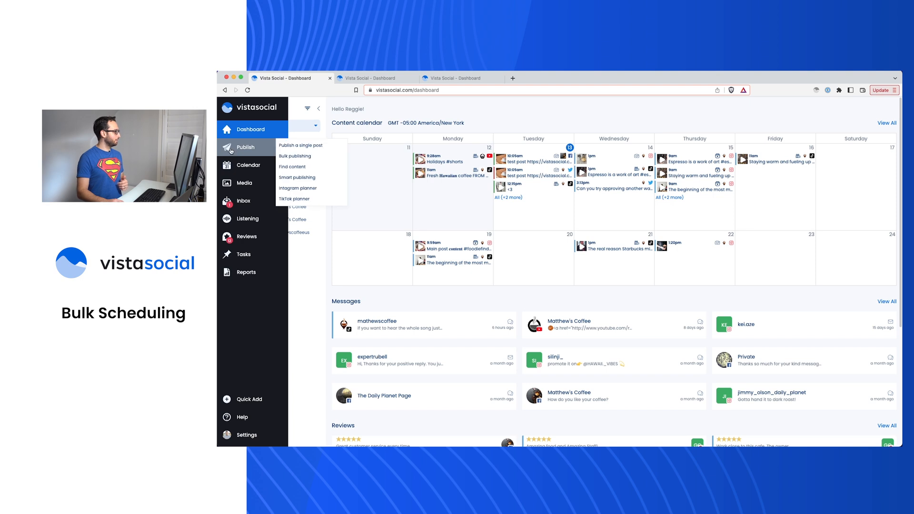
Choose Bulk publishing from the Publish menu to show the import options.
click(294, 156)
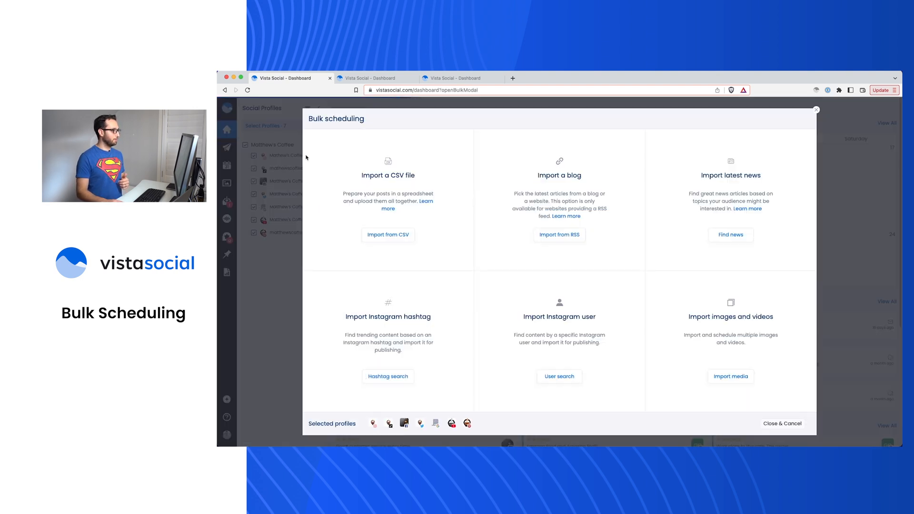
mouse_move(520, 165)
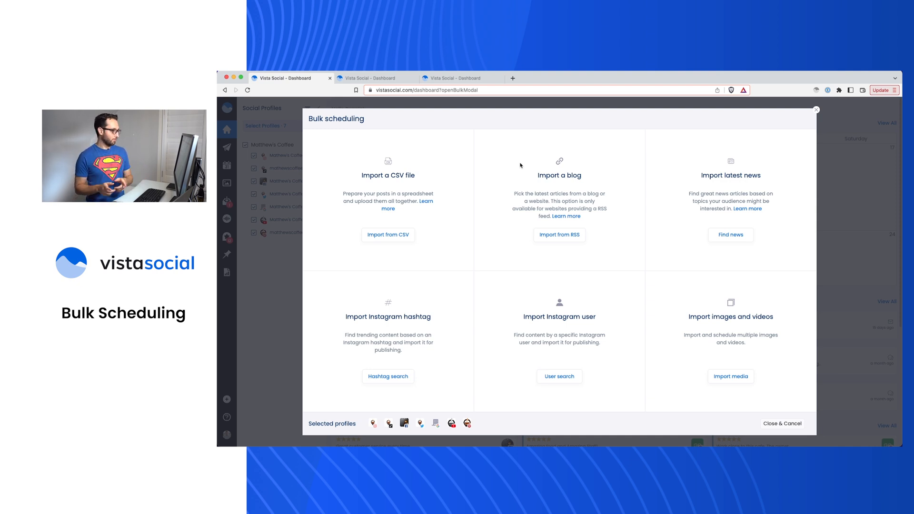
mouse_move(409, 174)
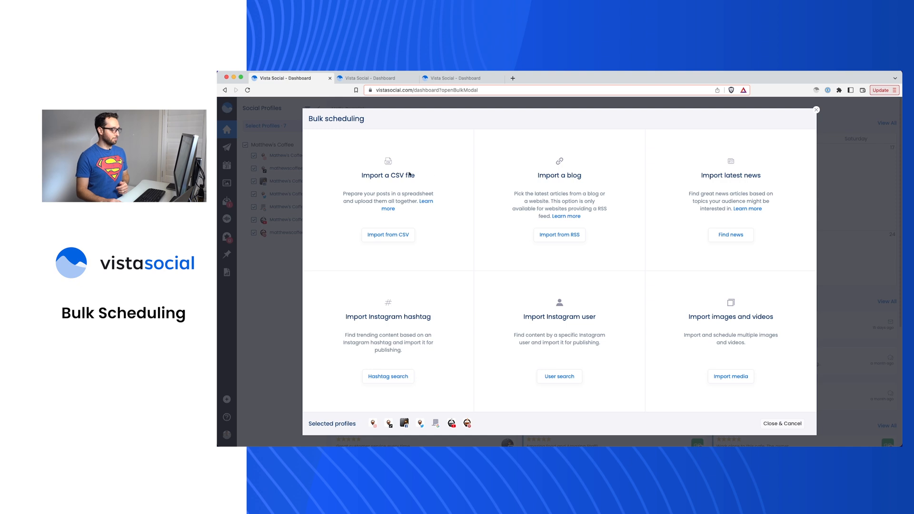
mouse_move(753, 320)
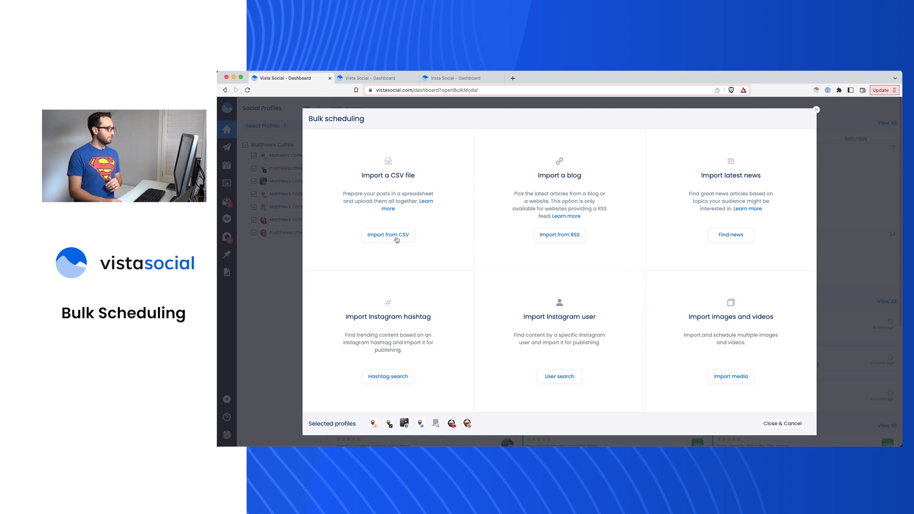
Choose Import from CSV with all seven Matthew's Coffee profiles selected.
click(388, 235)
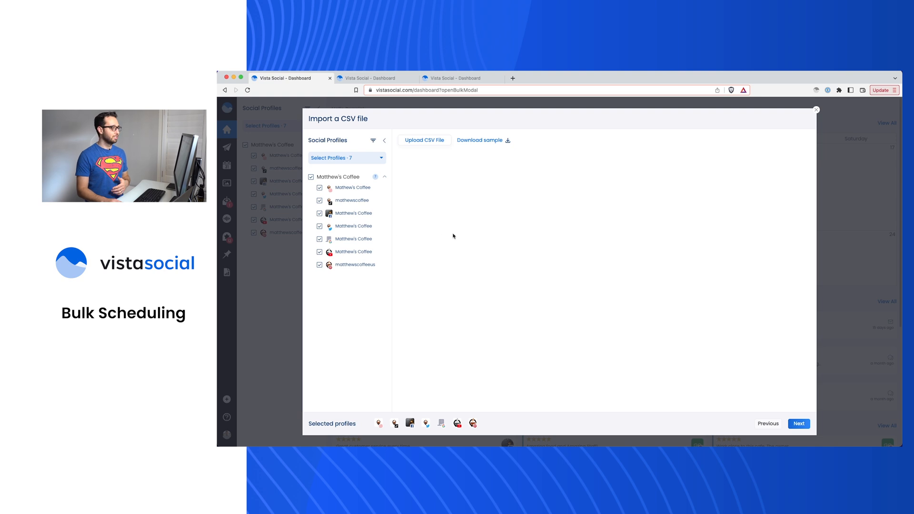
mouse_move(476, 167)
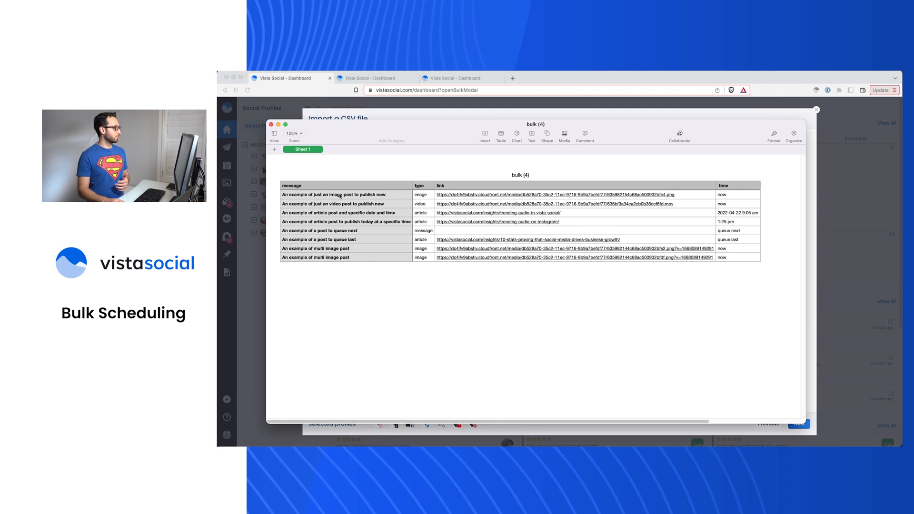
click(346, 161)
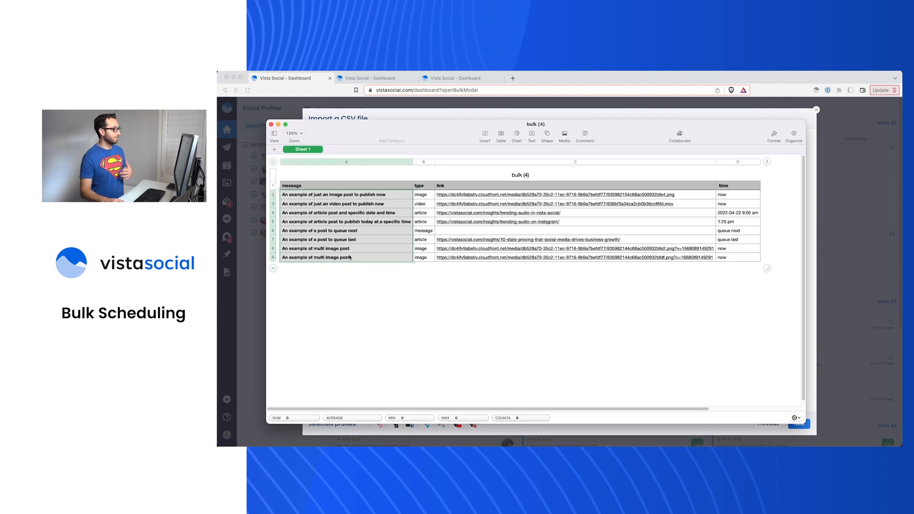
click(346, 257)
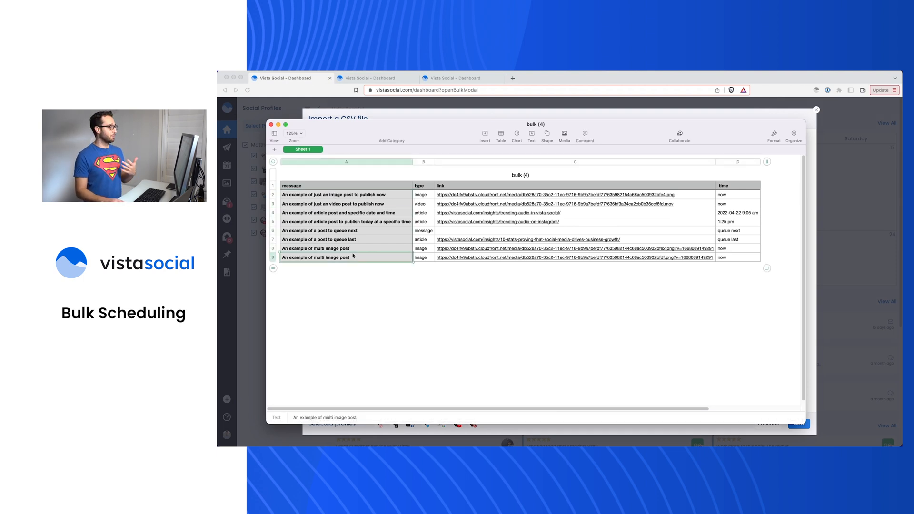
click(423, 161)
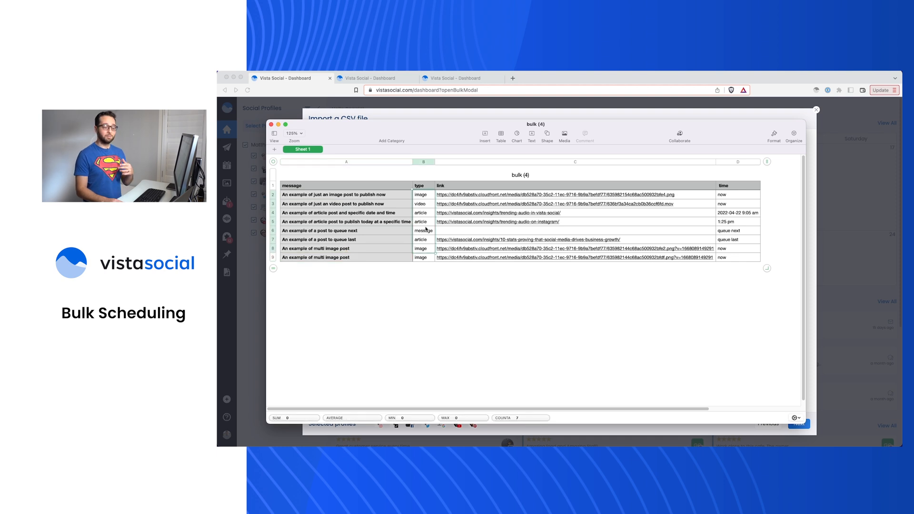
click(423, 230)
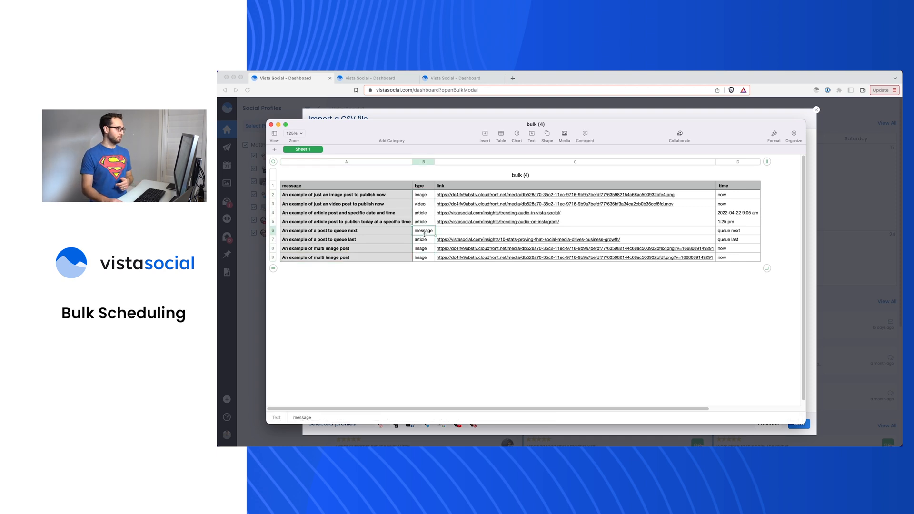
click(424, 239)
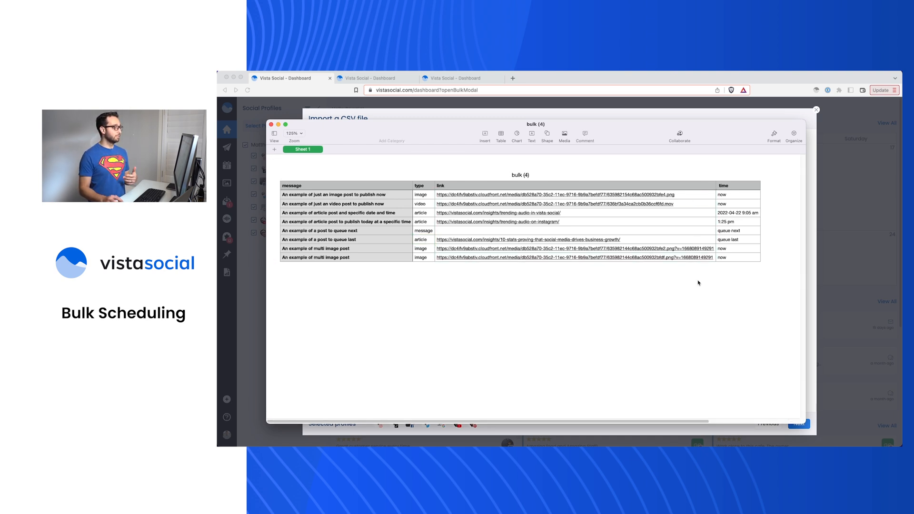
click(420, 204)
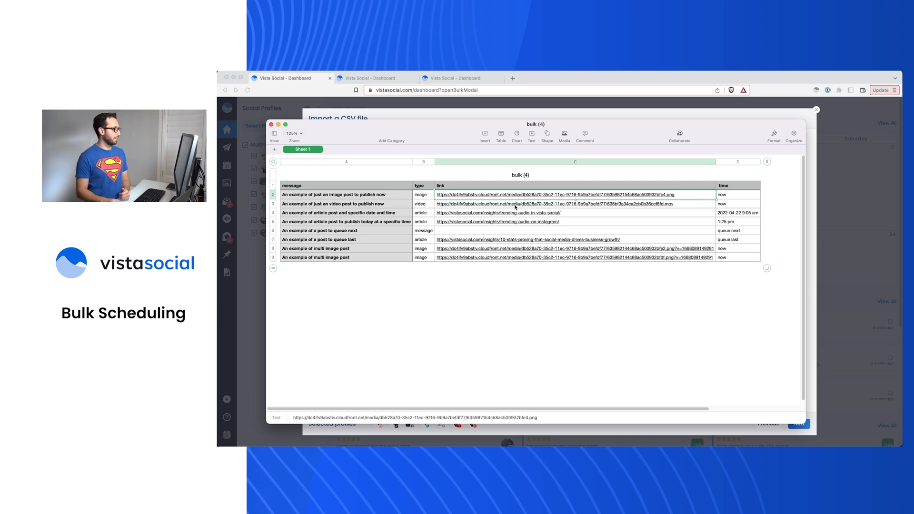
click(422, 239)
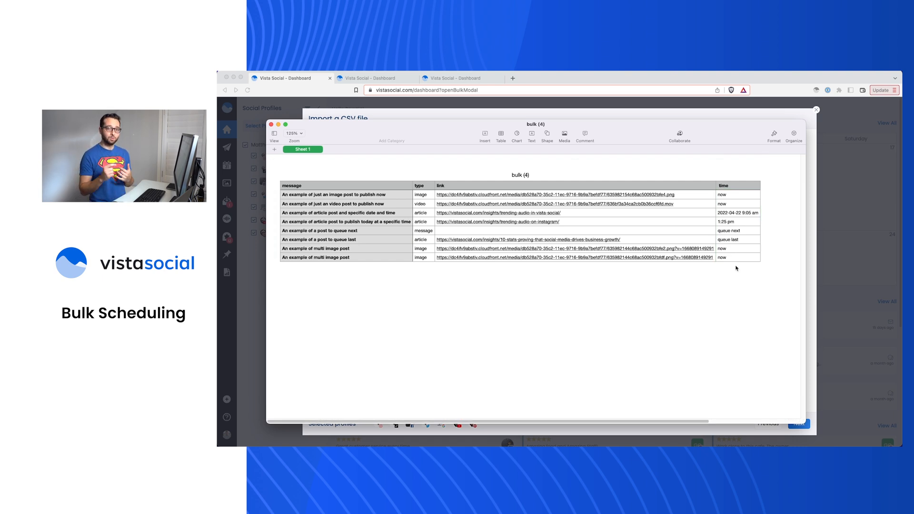
click(738, 212)
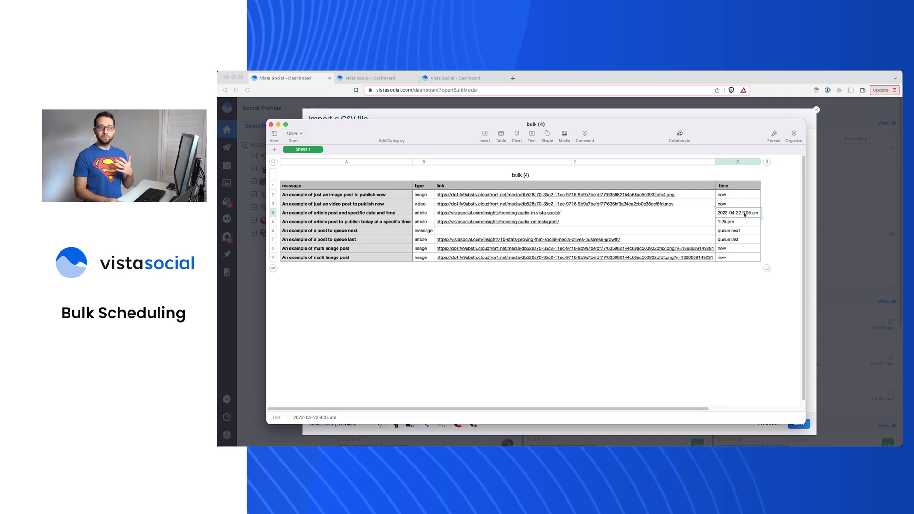
mouse_move(747, 238)
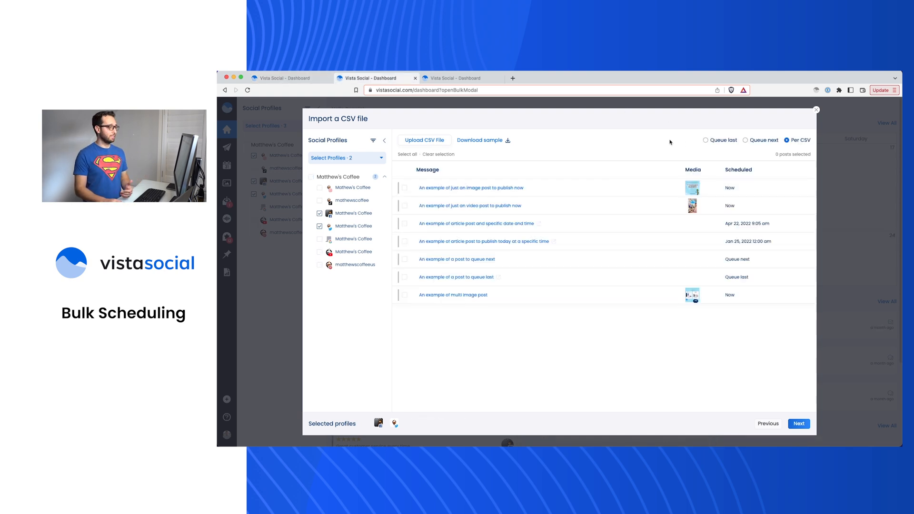
mouse_move(476, 207)
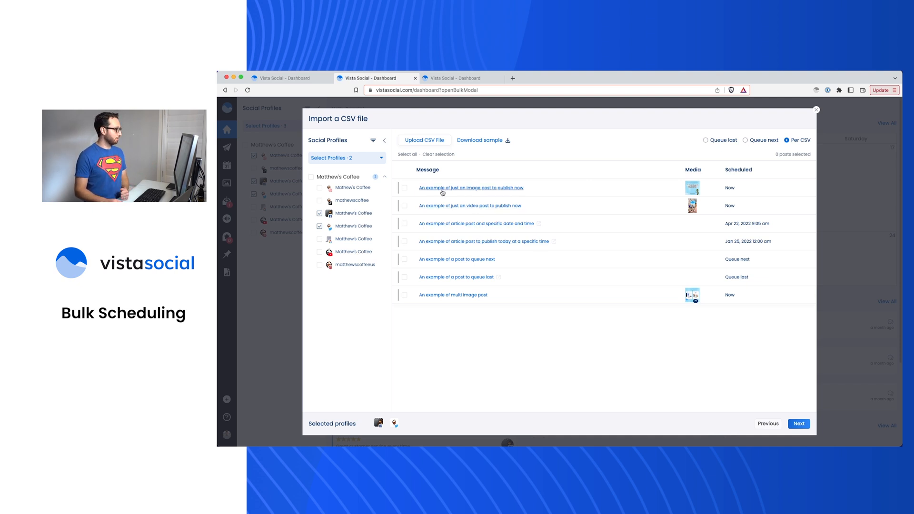
Upload the example CSV and tick two profiles to receive the seven posts.
click(468, 188)
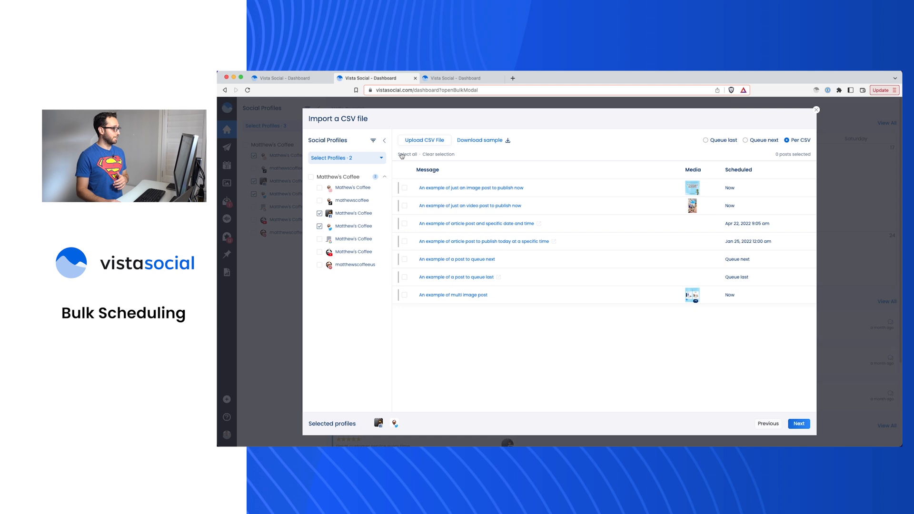
click(407, 154)
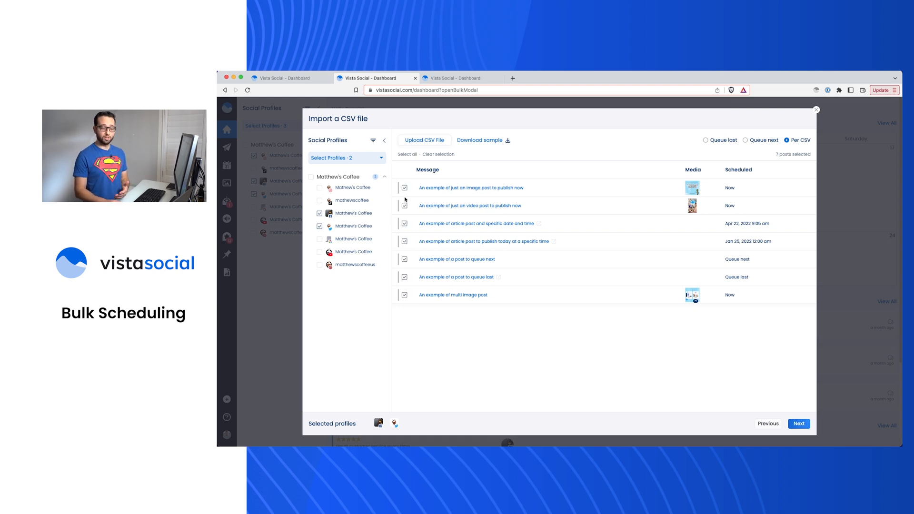
Confirm the bulk schedule of the seven CSV posts to the two profiles.
click(799, 423)
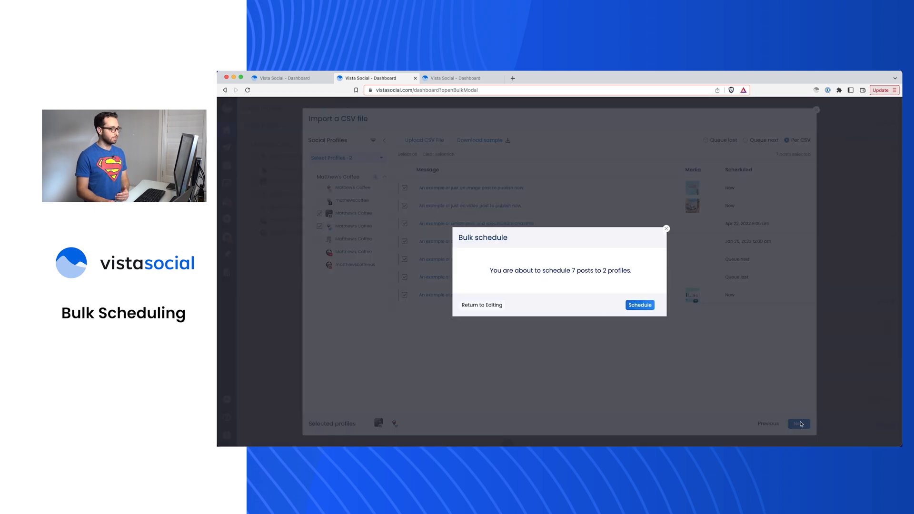
mouse_move(655, 315)
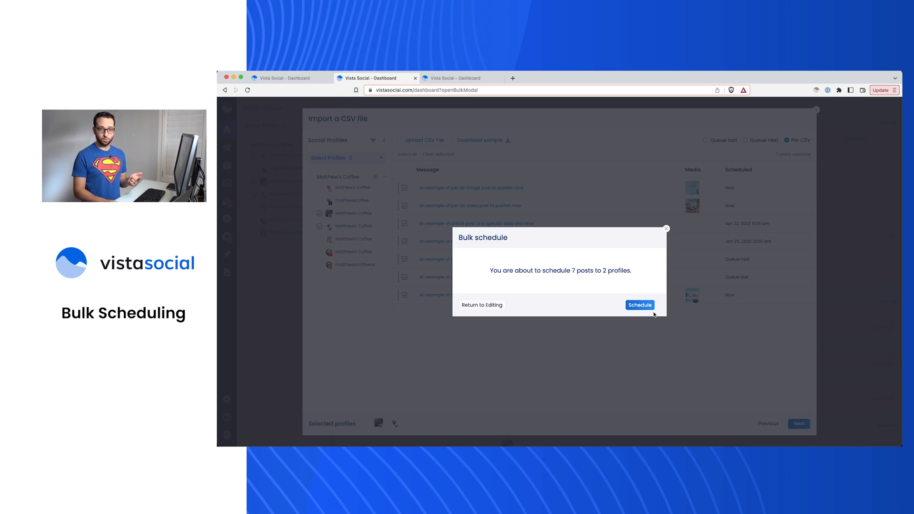
click(640, 305)
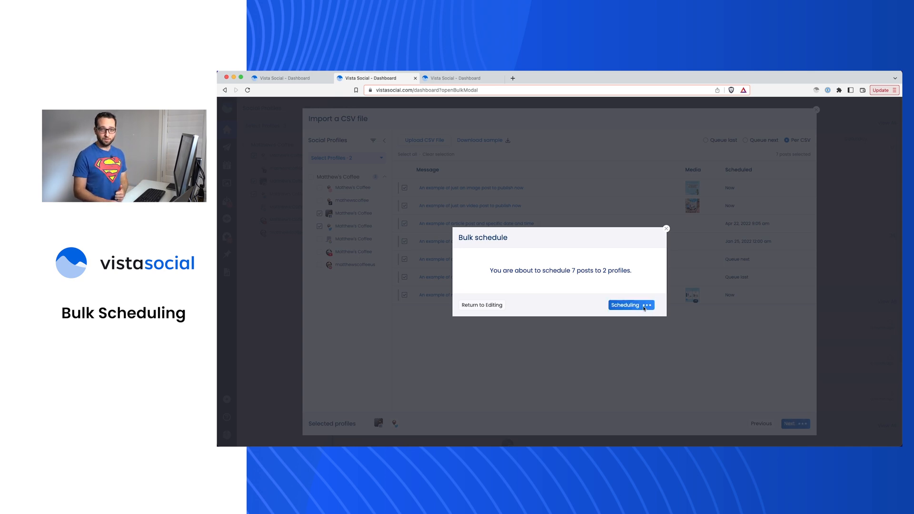
click(631, 305)
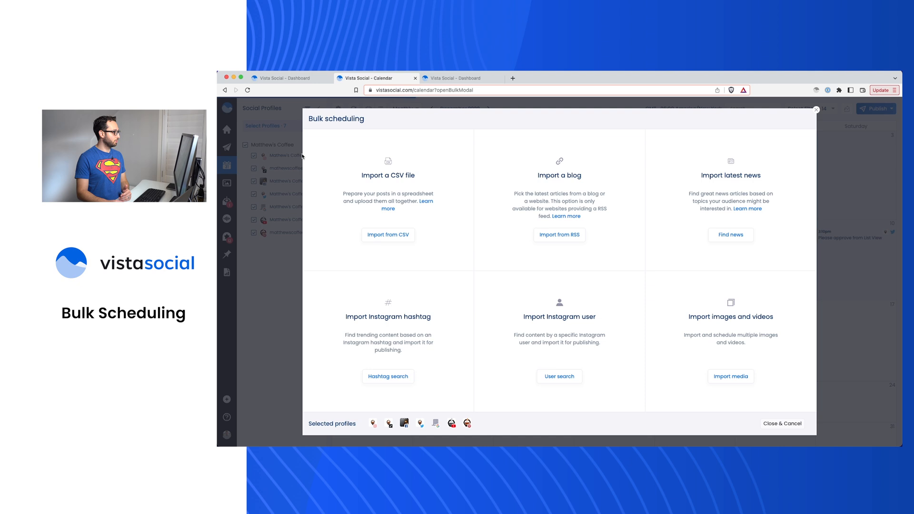
mouse_move(706, 332)
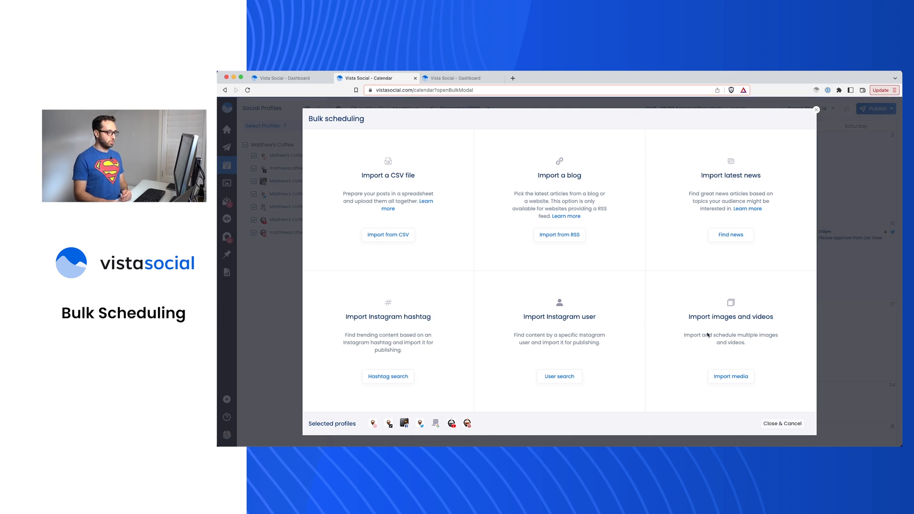
Choose Import media under Import images and videos for all seven profiles.
click(731, 376)
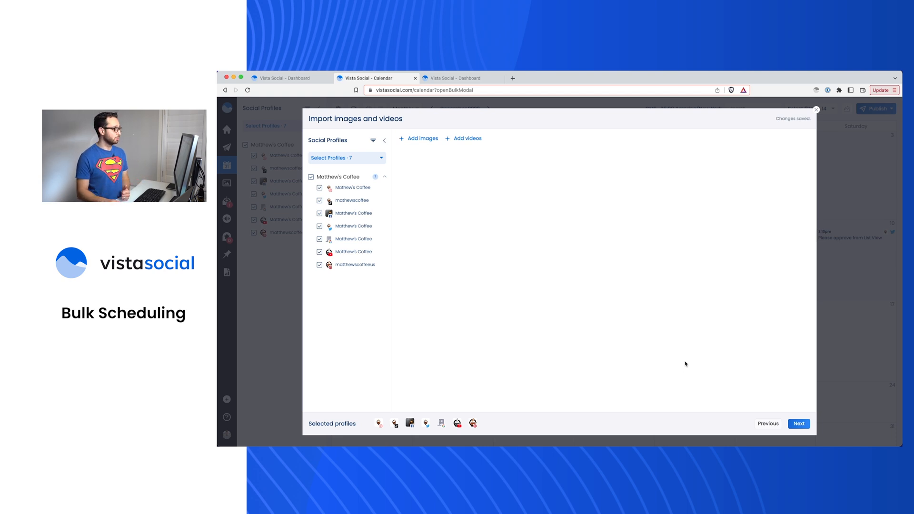
Add five café photos, target three profiles instead of all seven, and edit the first post.
click(421, 138)
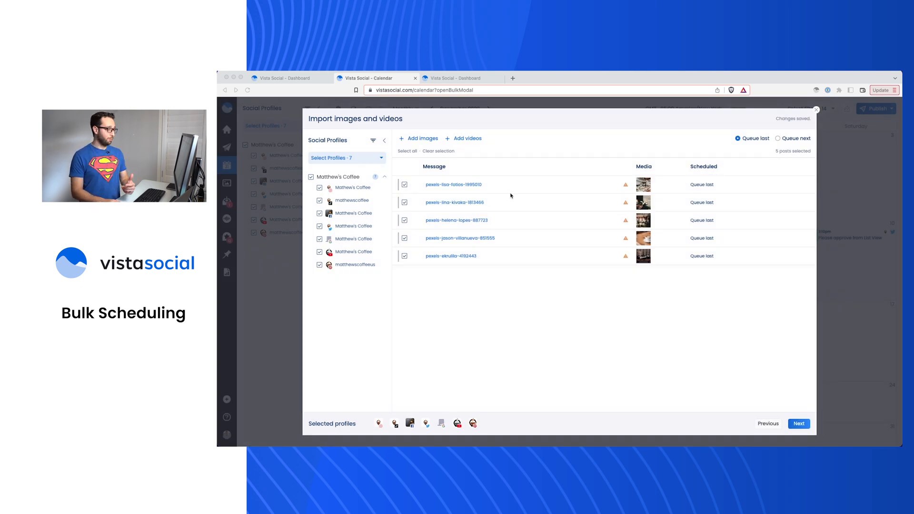
mouse_move(735, 242)
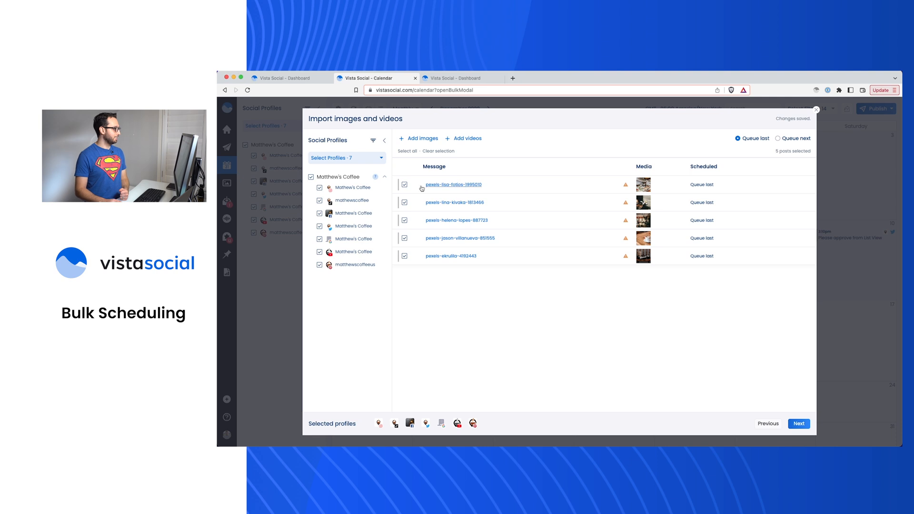
click(310, 176)
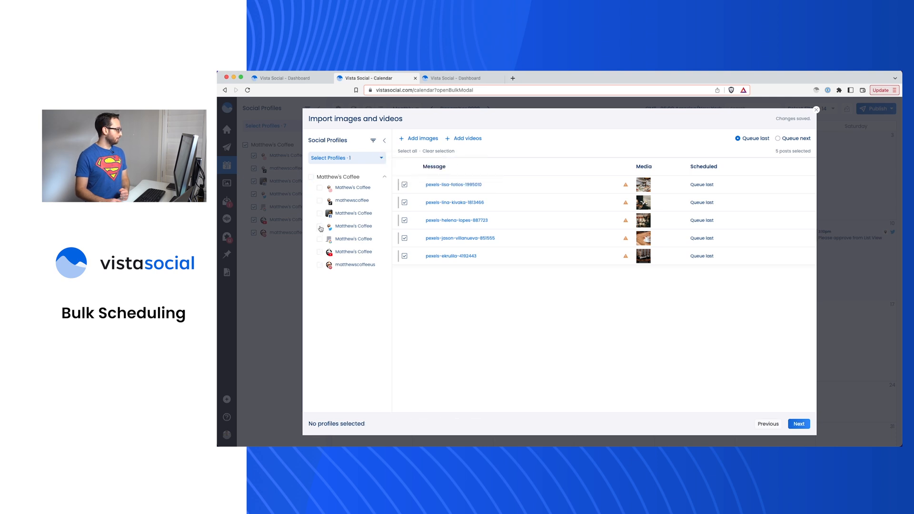
click(319, 213)
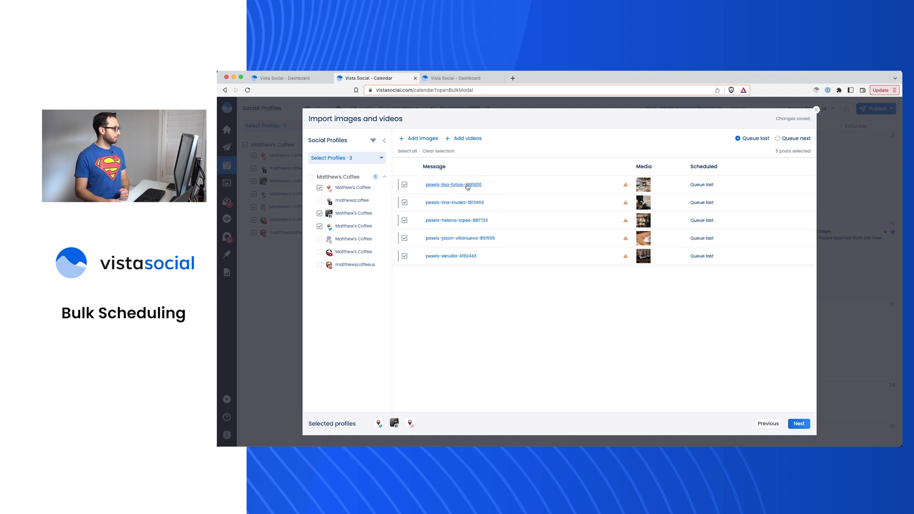
click(453, 185)
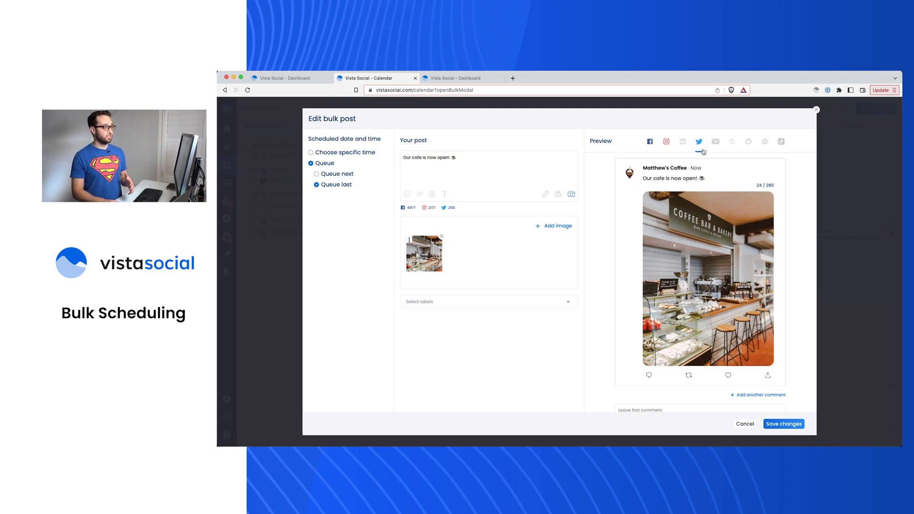
Preview the 'Our cafe is now open! ☕' post as an Instagram post.
click(666, 141)
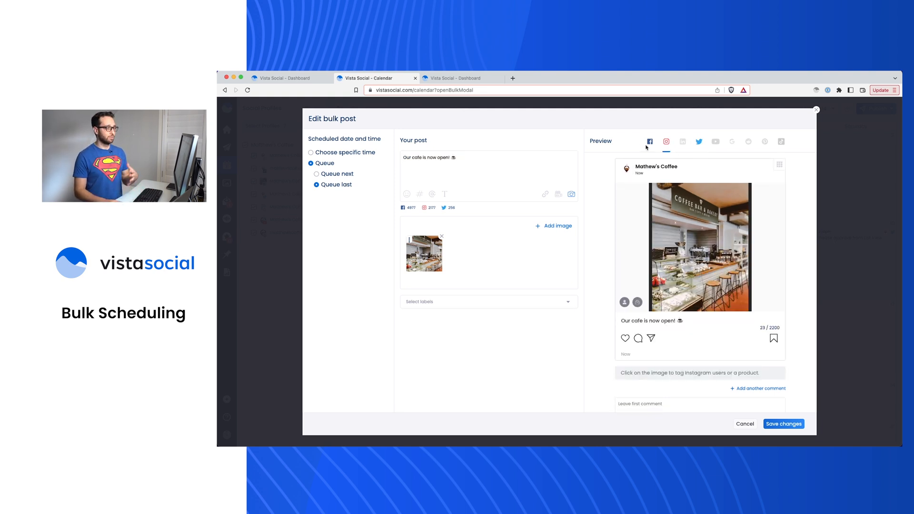
scroll(down, 3)
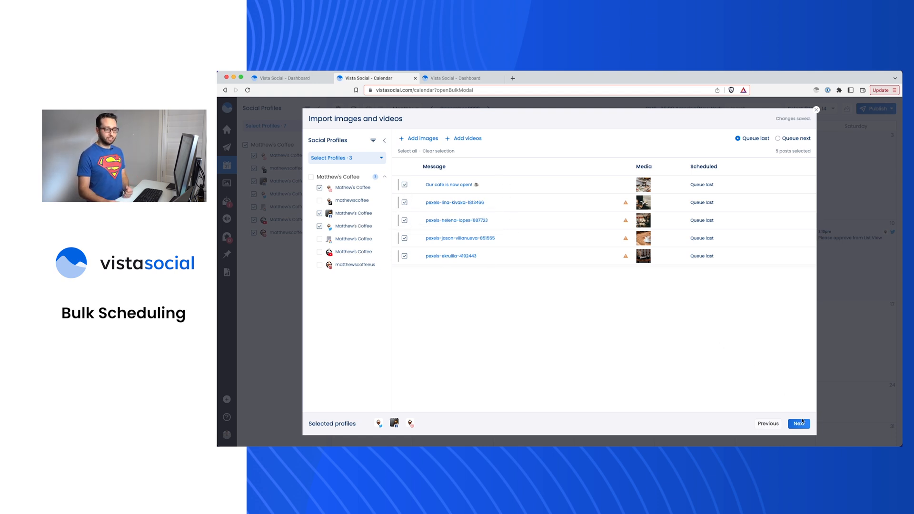
Confirm scheduling the five photo posts onto the December calendar.
click(799, 423)
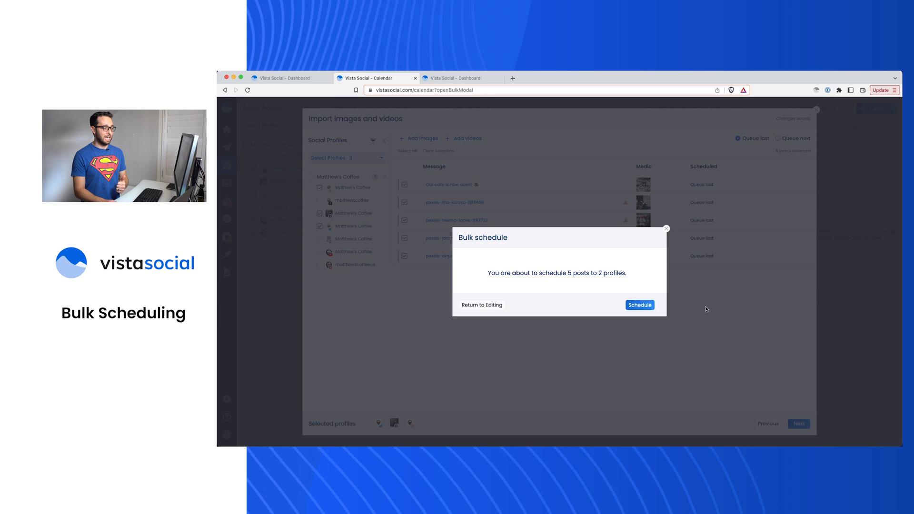
click(639, 304)
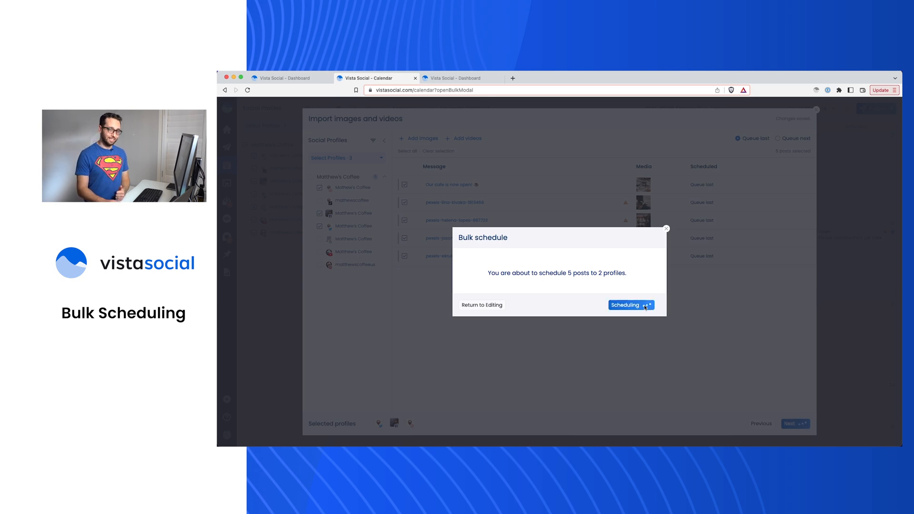
click(631, 305)
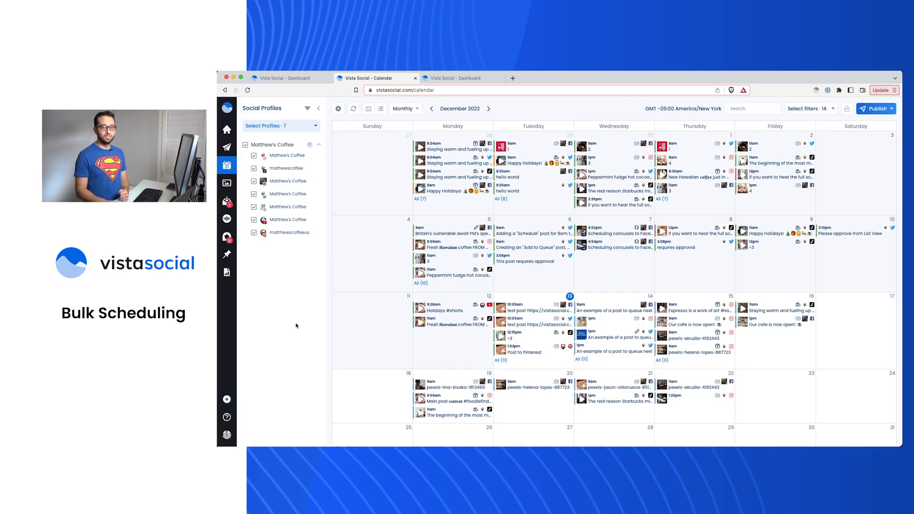